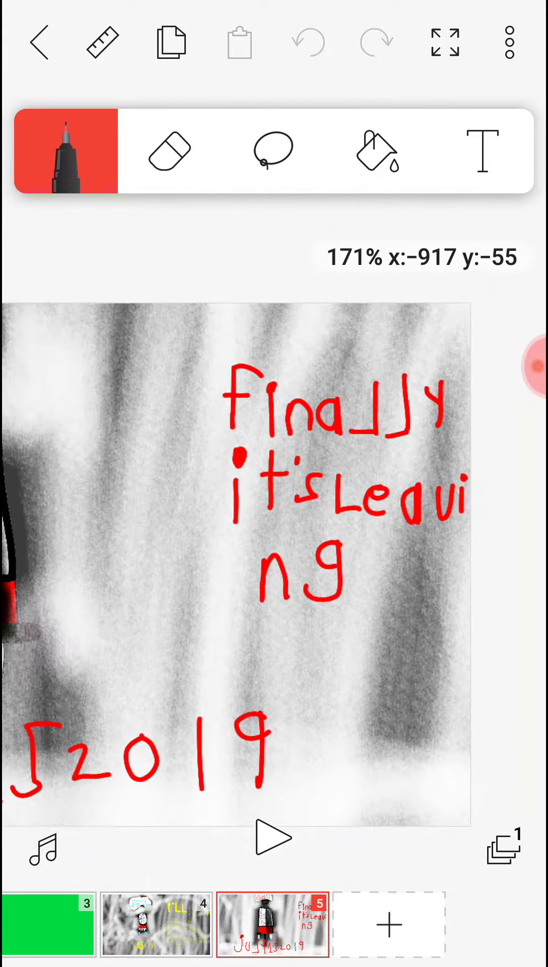
{"action": "left_click", "coordinate": [273, 836]}
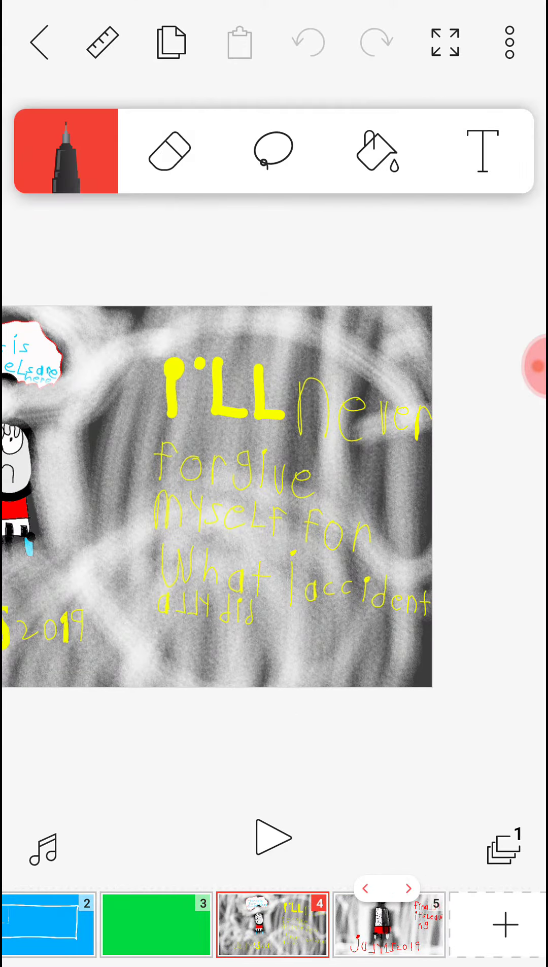
{"action": "left_click", "coordinate": [389, 924]}
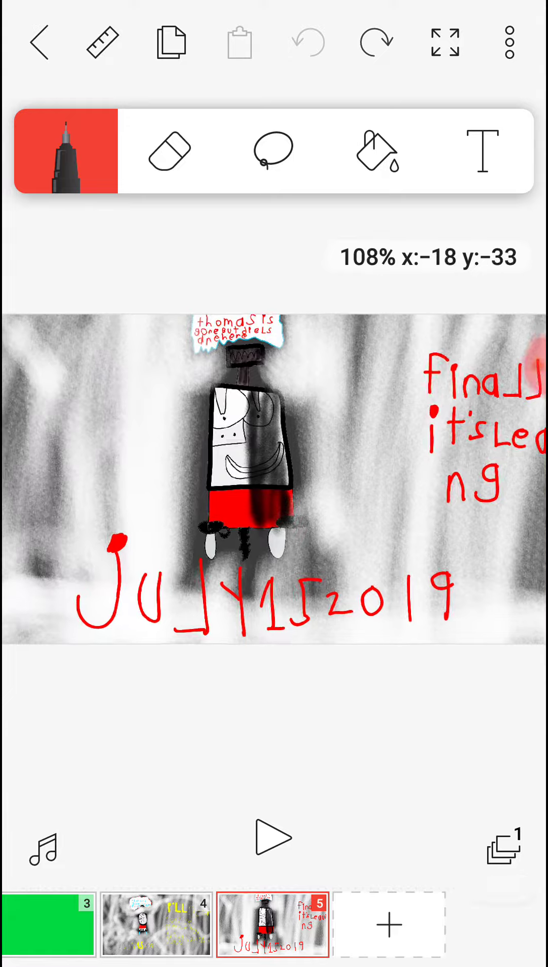